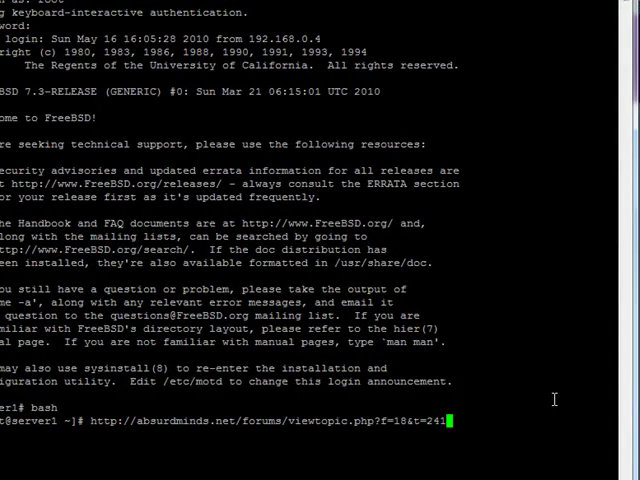
Clear the pasted link from the command line and run adduser to reach the Username prompt.
scroll("down", 3)
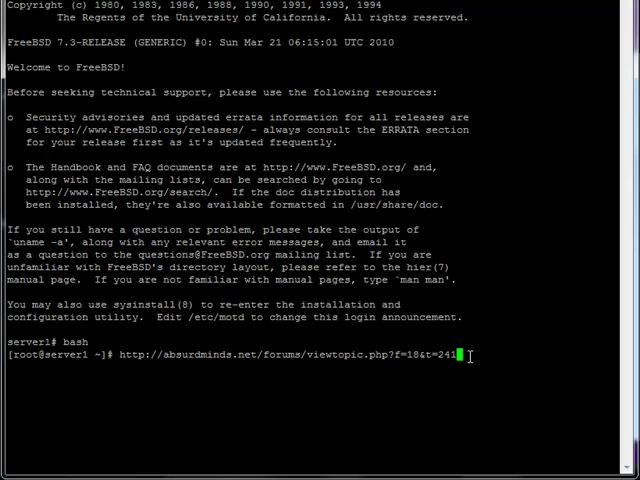
key("BackSpace")
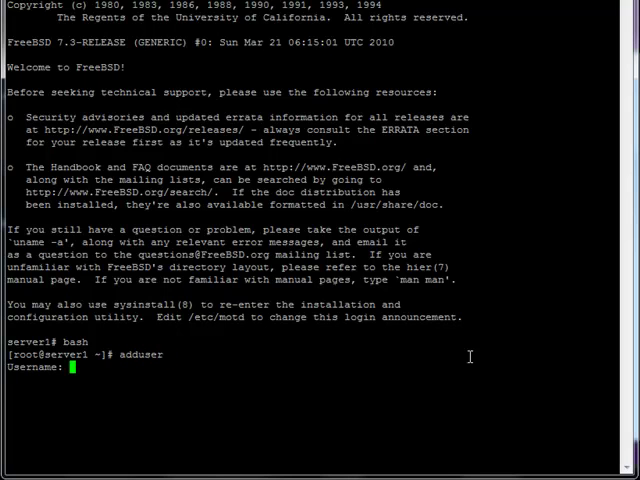
Answer the adduser prompts for gamer2 (bash shell, password set, defaults) and change into /usr/home.
type("gamer2")
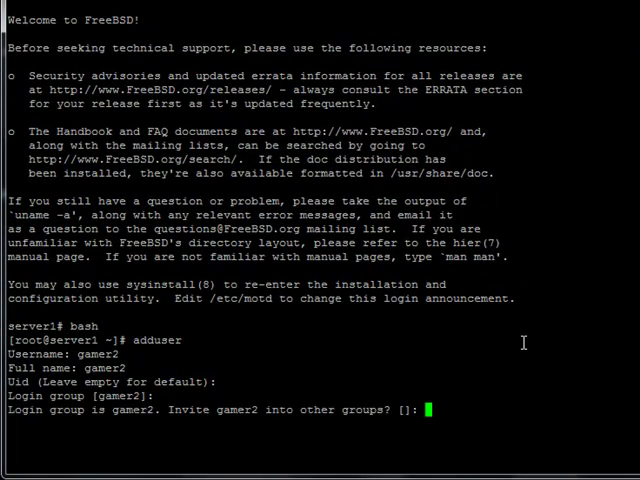
key("Return")
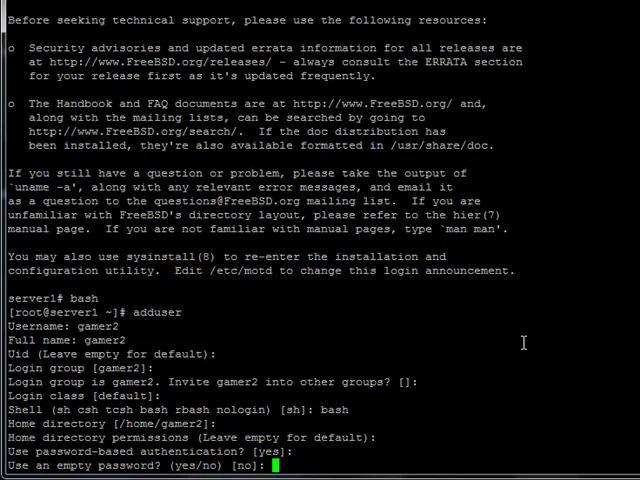
key("Return")
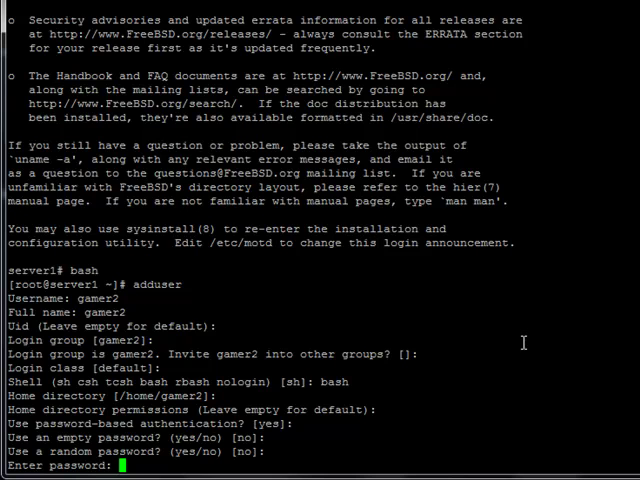
key("Return")
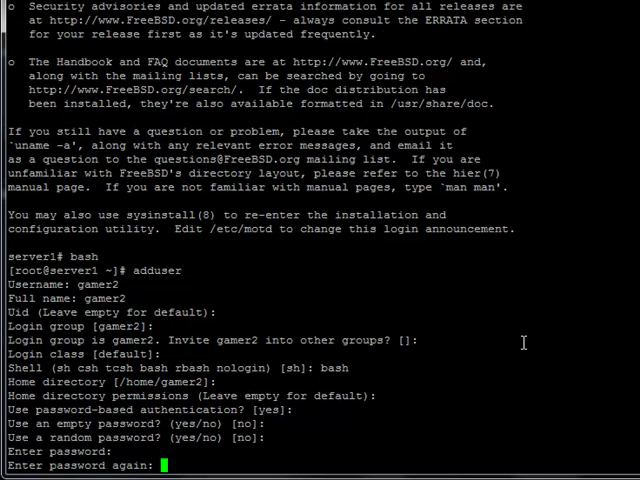
key("Return")
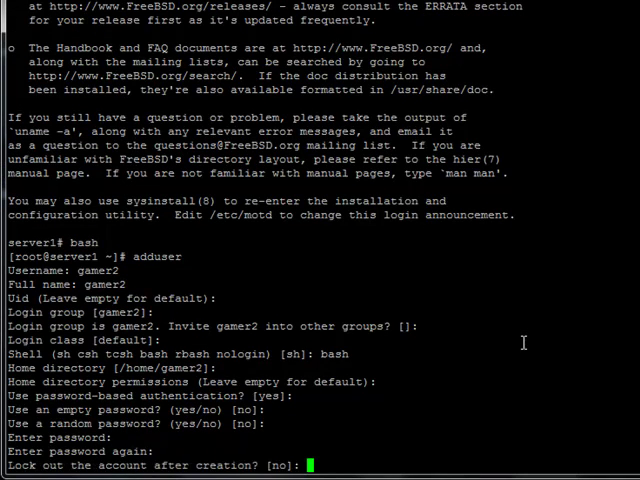
key("Return")
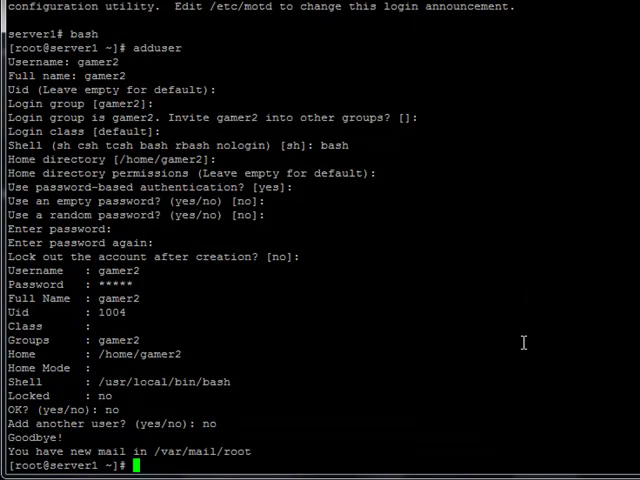
type("cd /usr/home")
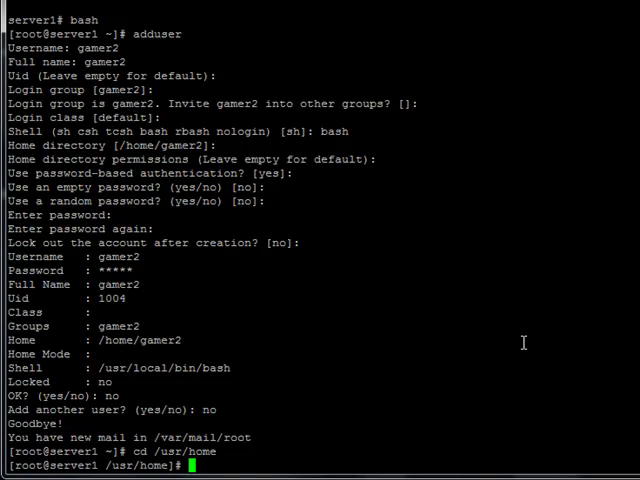
Make the ./server3 directory with mkdir and list /usr/home to confirm it.
type("m")
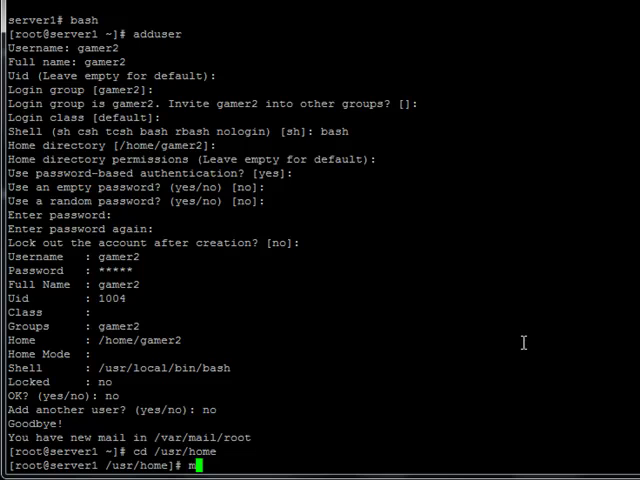
type("kdir")
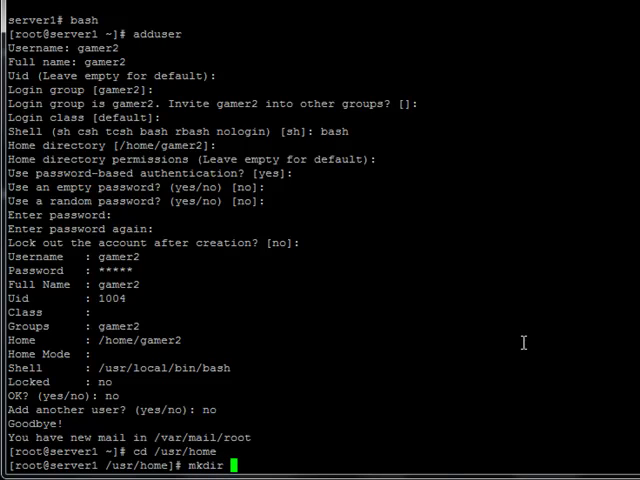
type("./server")
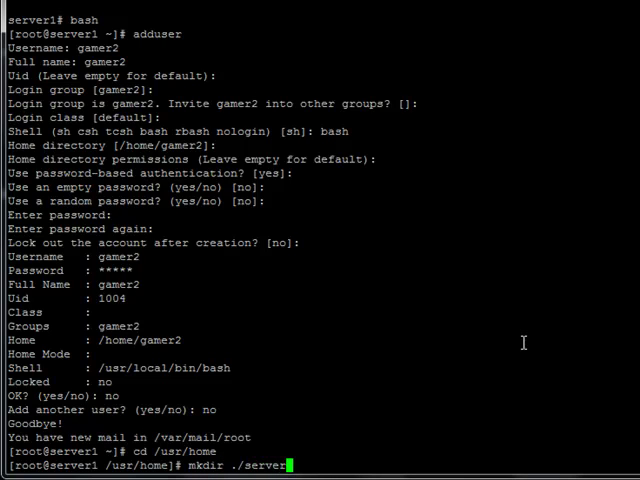
type("3")
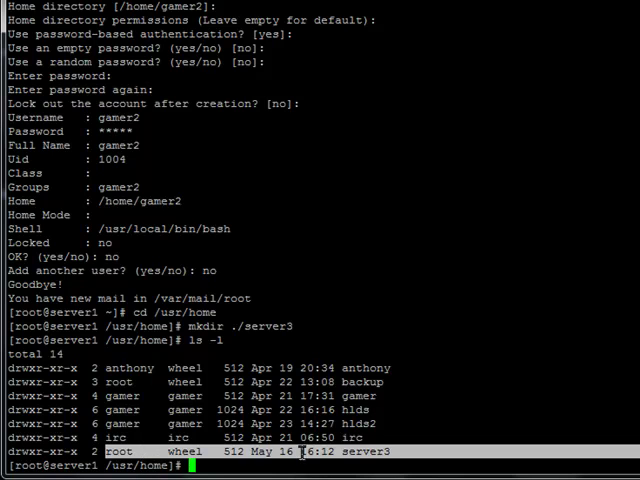
mouse_move(390, 460)
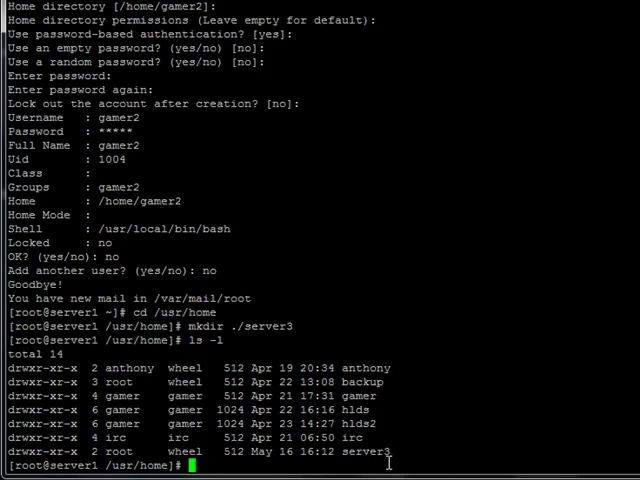
Run chown -R gamer:gamer ./server3 and list the folder to confirm the new ownership.
type("chown")
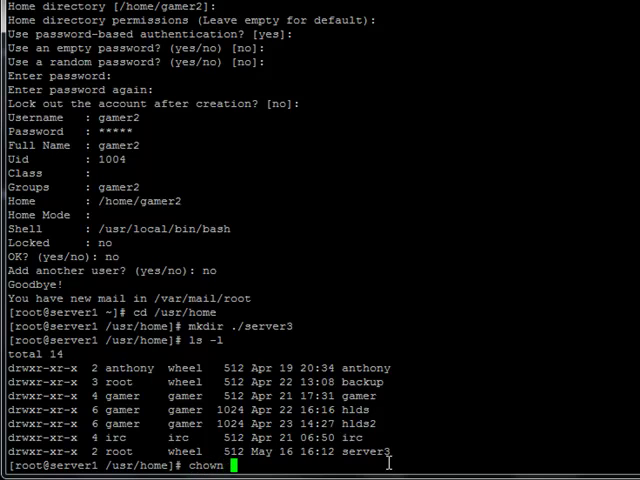
type("-R")
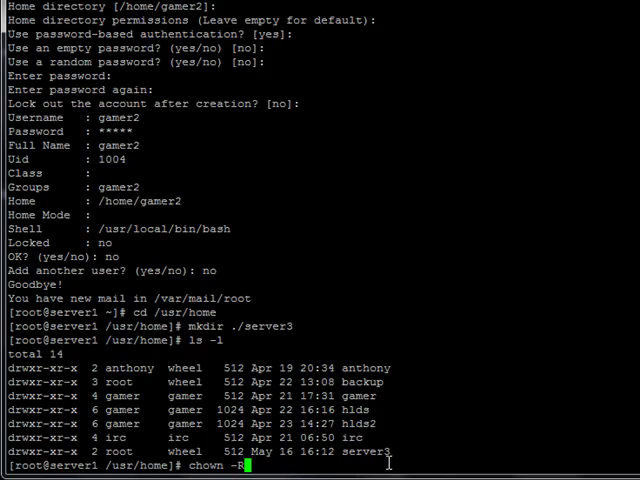
mouse_move(456, 440)
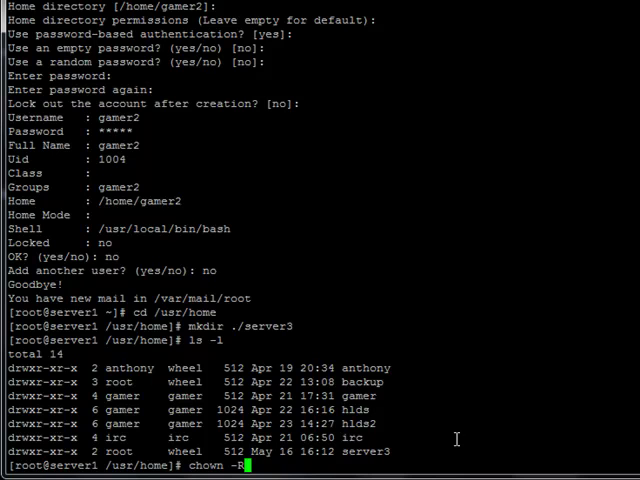
type("gamer:gamer ./")
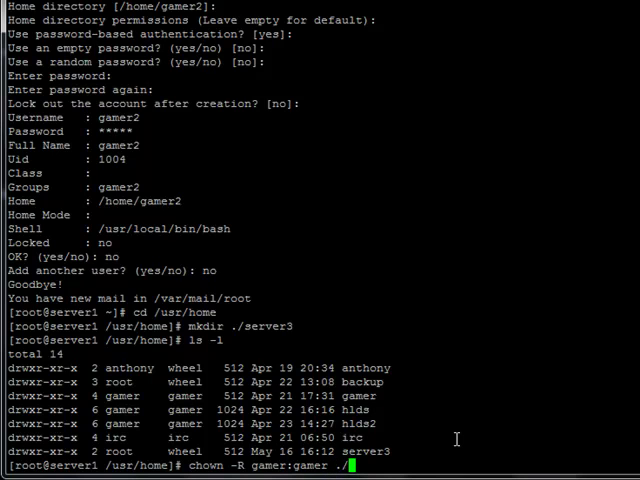
type("server3")
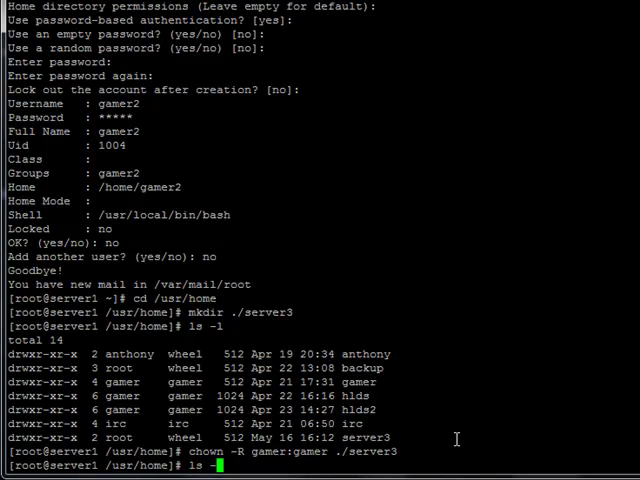
type("l")
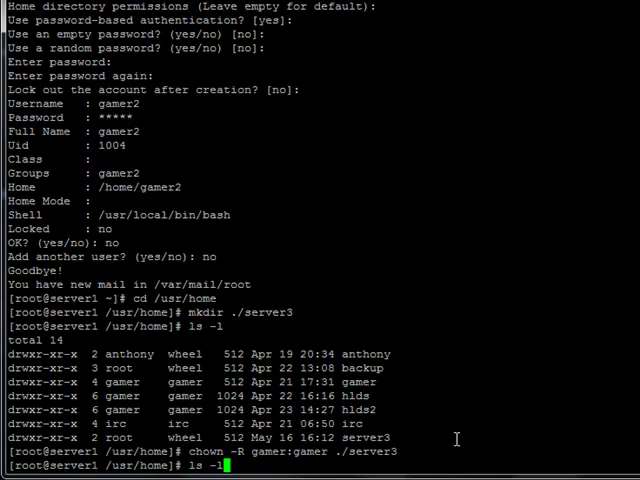
key("Return")
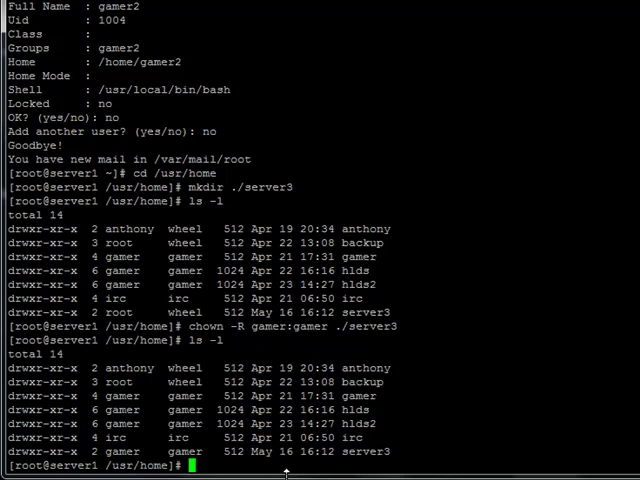
Switch to user gamer with su, cd into ./server3 and begin the fetch command.
type("su gamer")
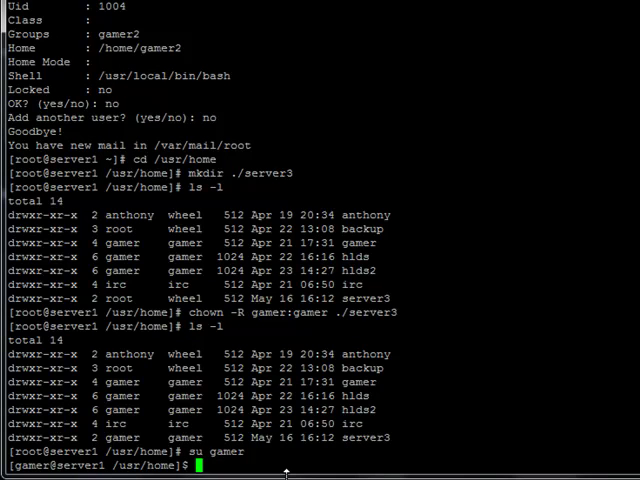
type("cd .")
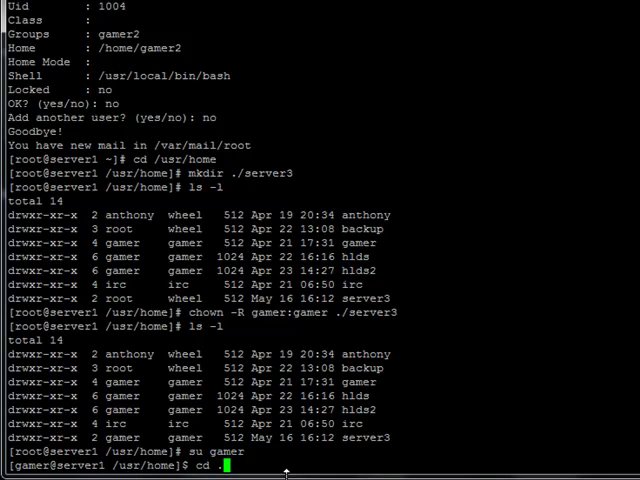
type("/server3")
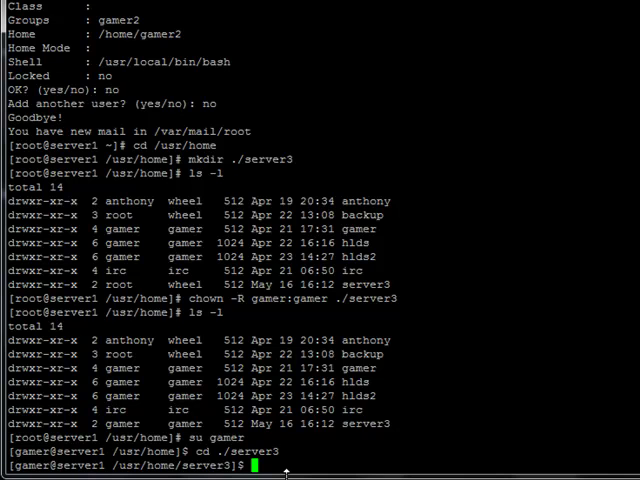
type("fetch")
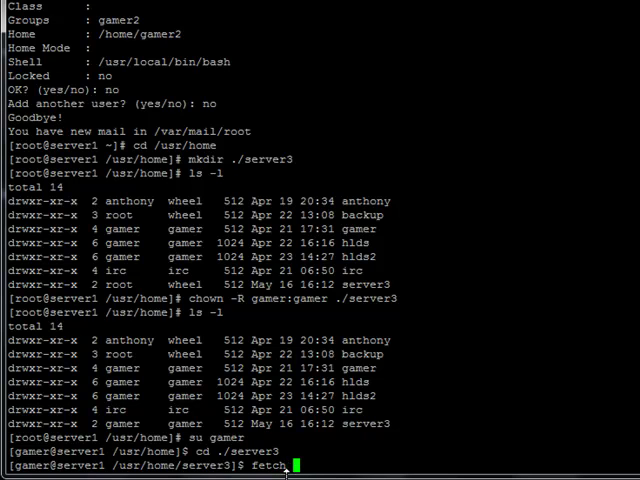
type("http:/")
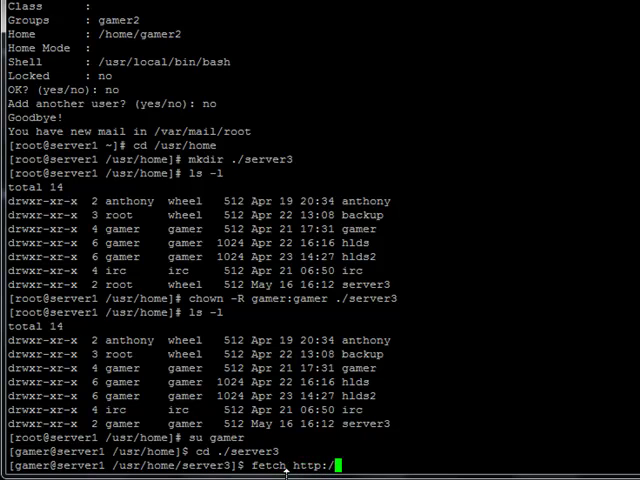
type("storefront.steampowered.com/")
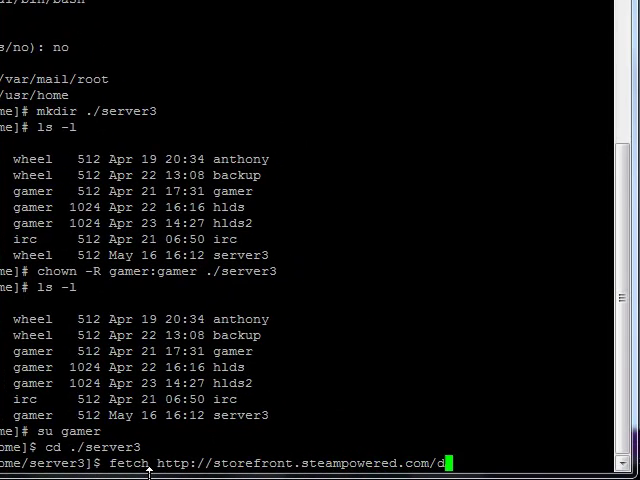
type("download/hldsupd")
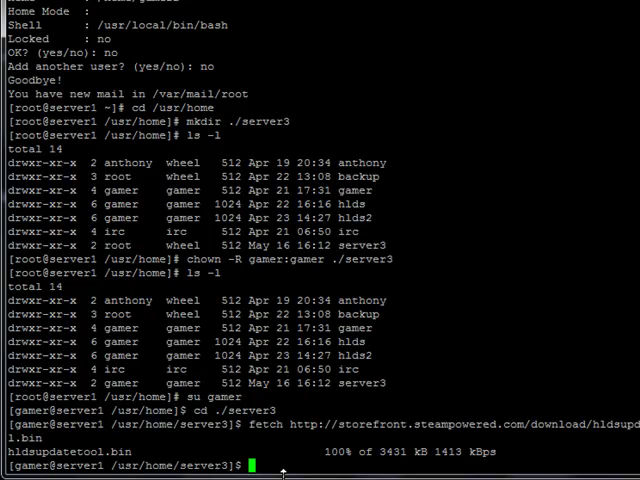
Run chmod +x on hldsupdatetool.bin and execute it to show the Steam license agreement.
type("chmod +")
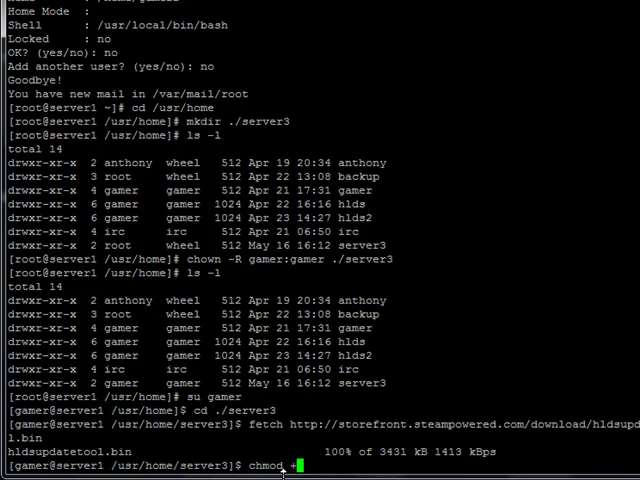
type("x")
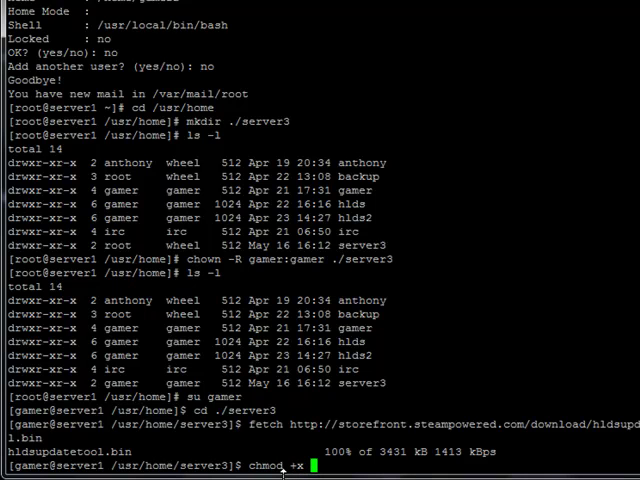
type("hldsupdateto")
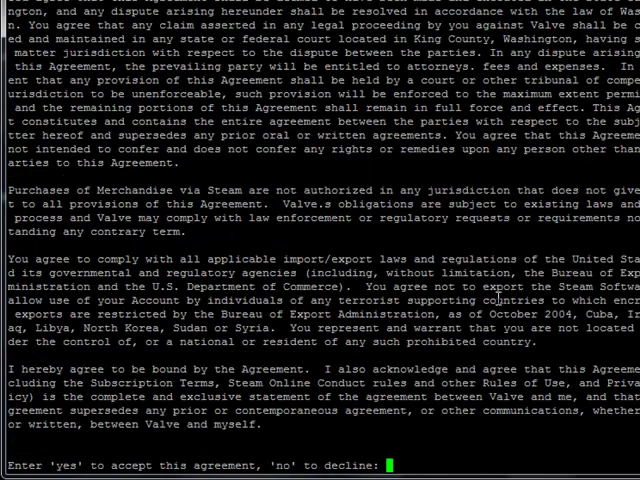
Answer yes to the agreement, chmod +x the extracted steam binary and begin ./steam -command.
type("yes")
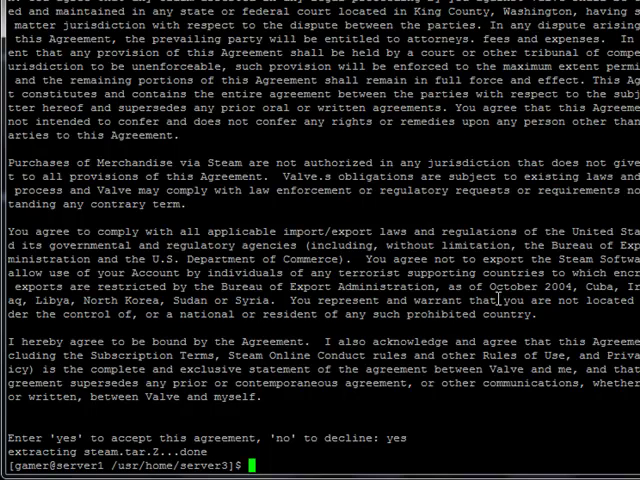
type("chmod +x steam")
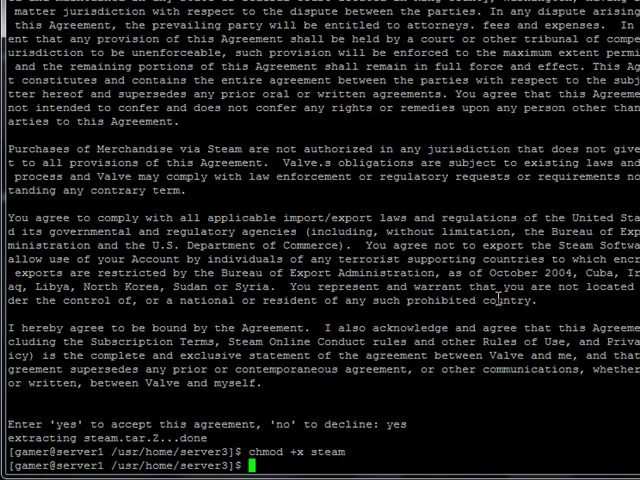
type("./steam")
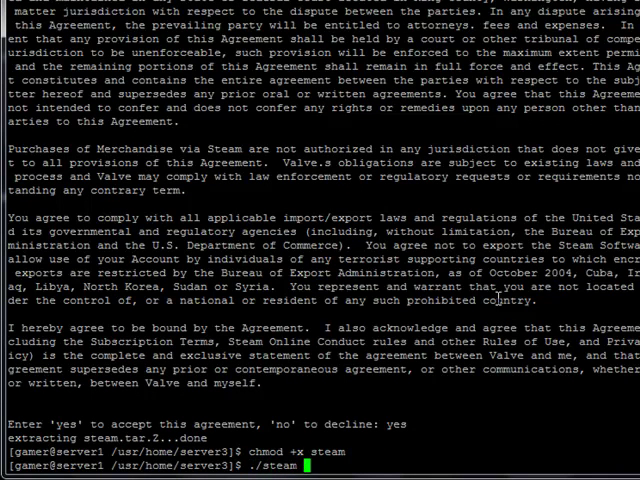
type("-command")
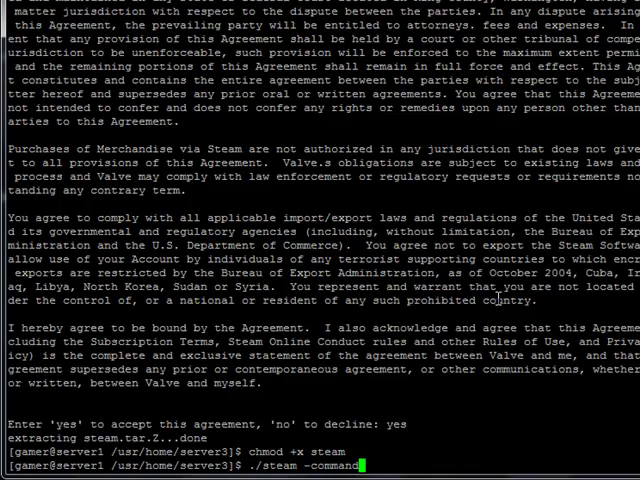
Run ./steam -command update -game czero -dir . until HLDS installation reports up to date.
type("update -game")
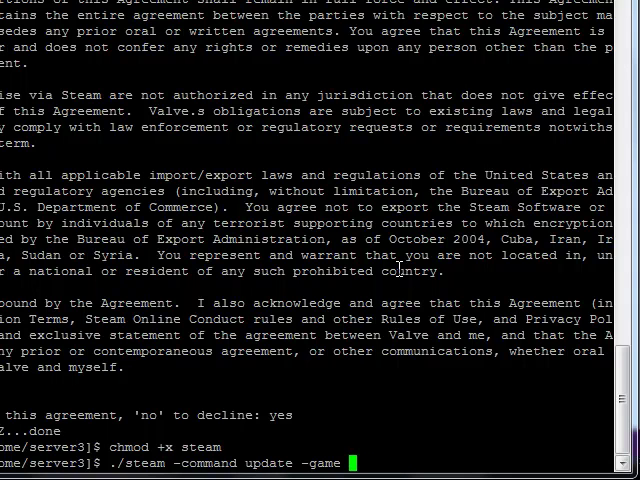
type("dmc")
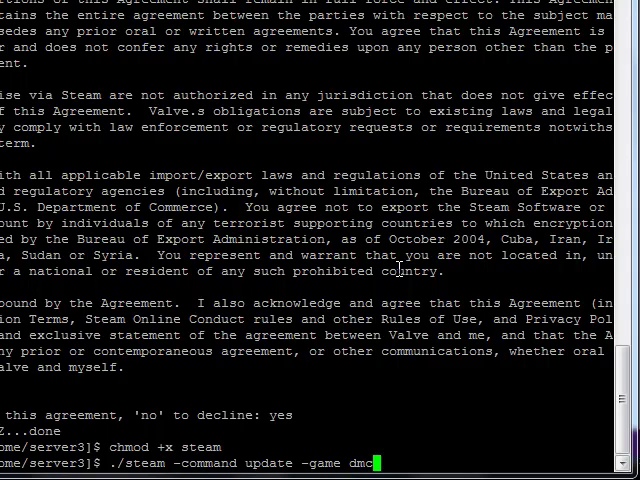
type("czero")
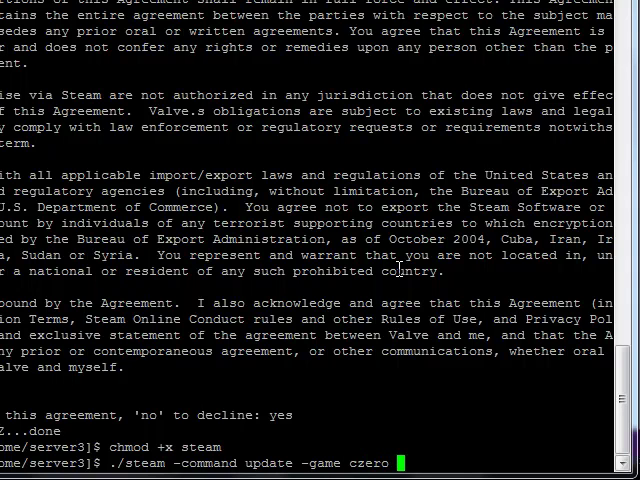
type("d")
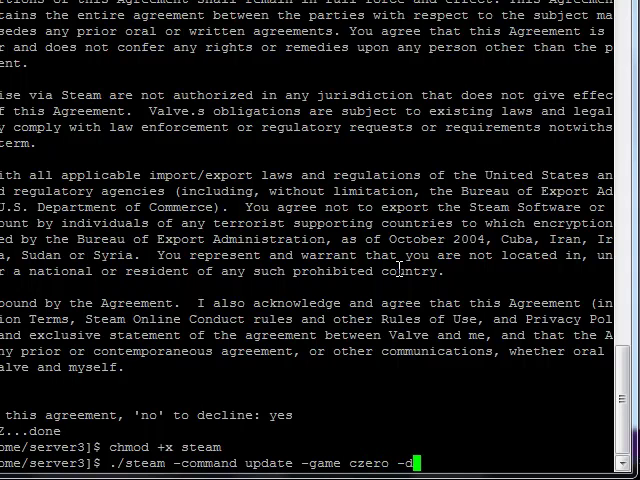
type("ir .")
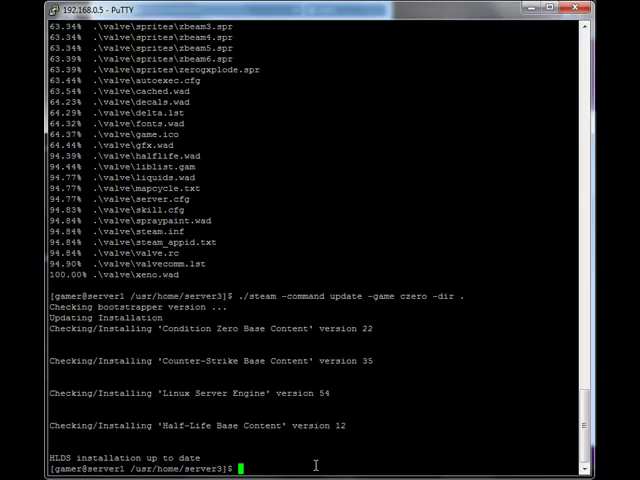
Launch ./hlds_run -game czero +port 27017 +maxplayers 2 +map de_dust2_cz and let it boot.
type("./hlds")
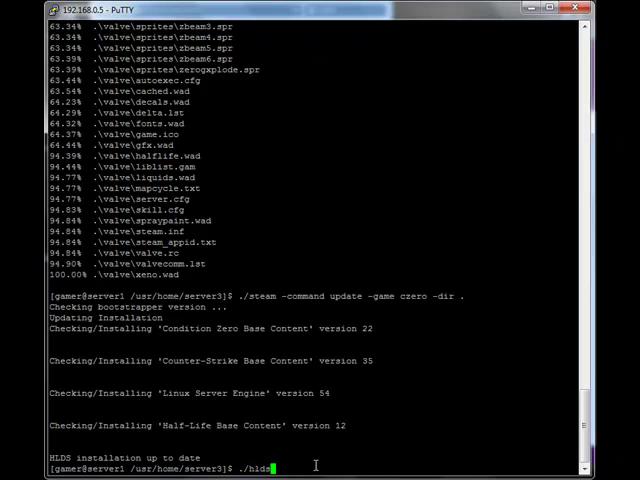
type("_run")
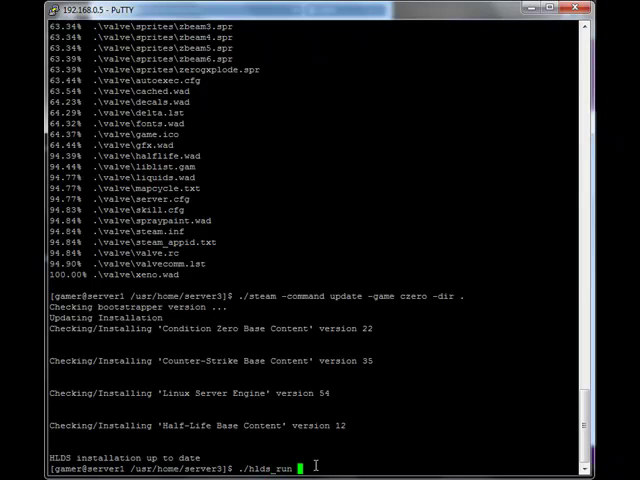
type("-game czero")
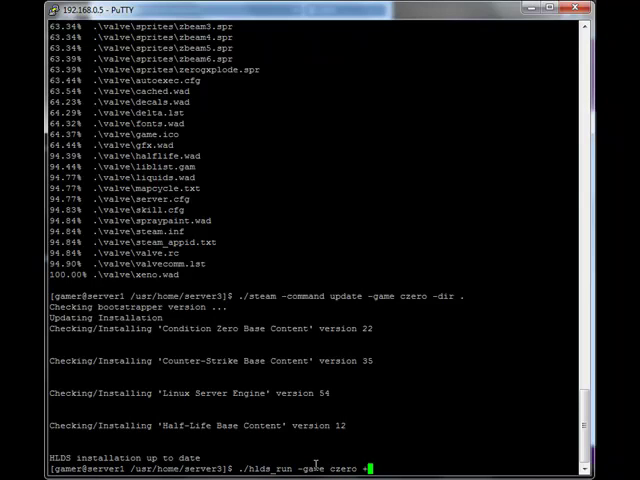
type("+port")
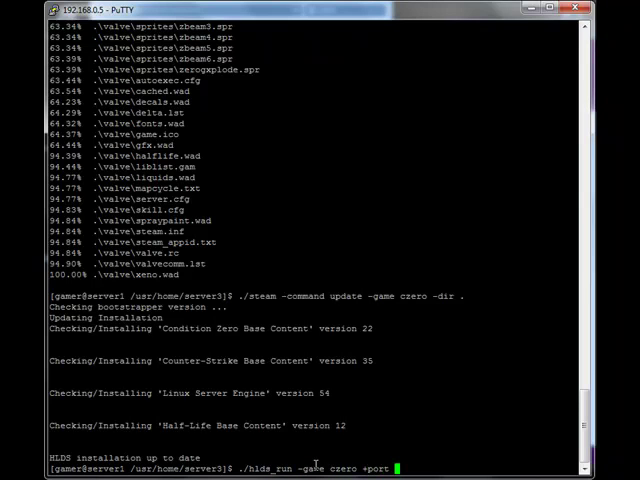
type("27017")
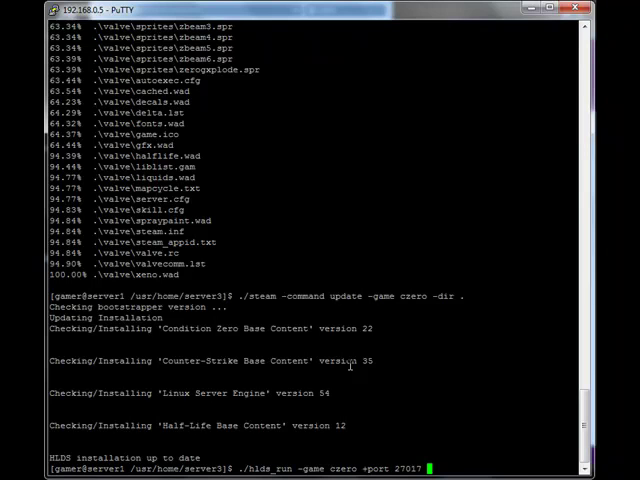
type("+maxp")
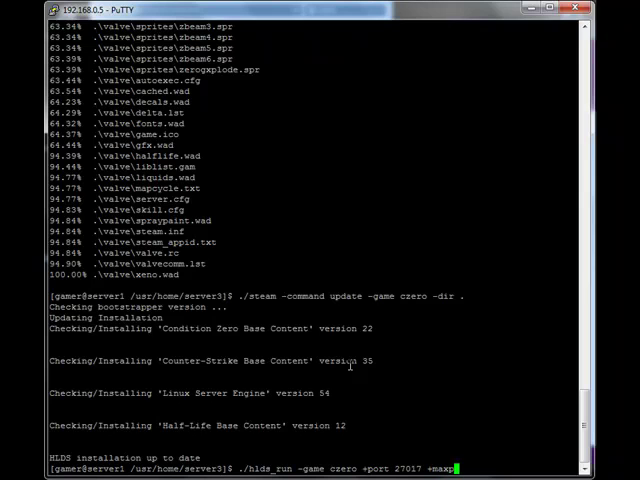
type("2")
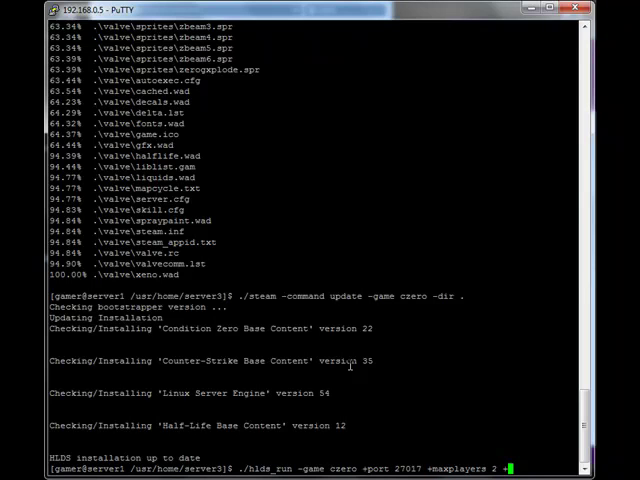
type("+map de_dust2_cz")
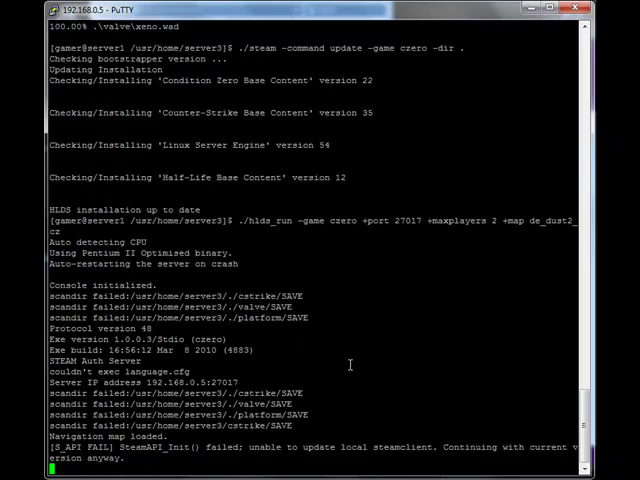
scroll("down", 3)
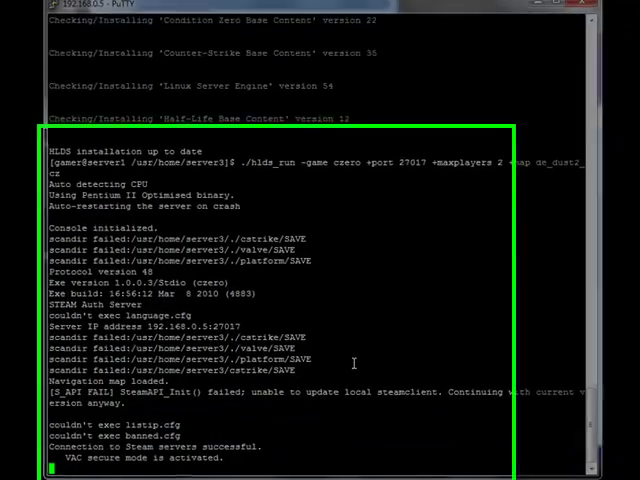